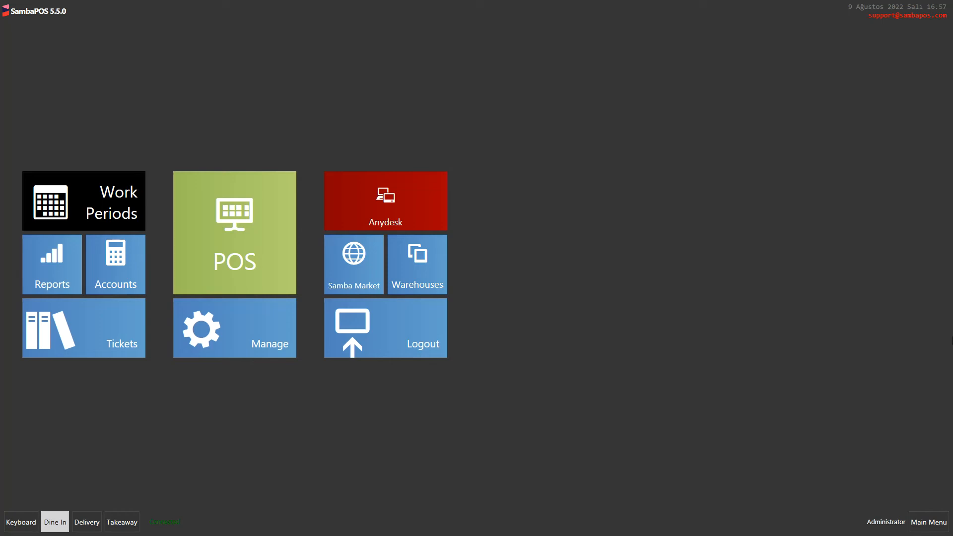
mouse_move(205, 229)
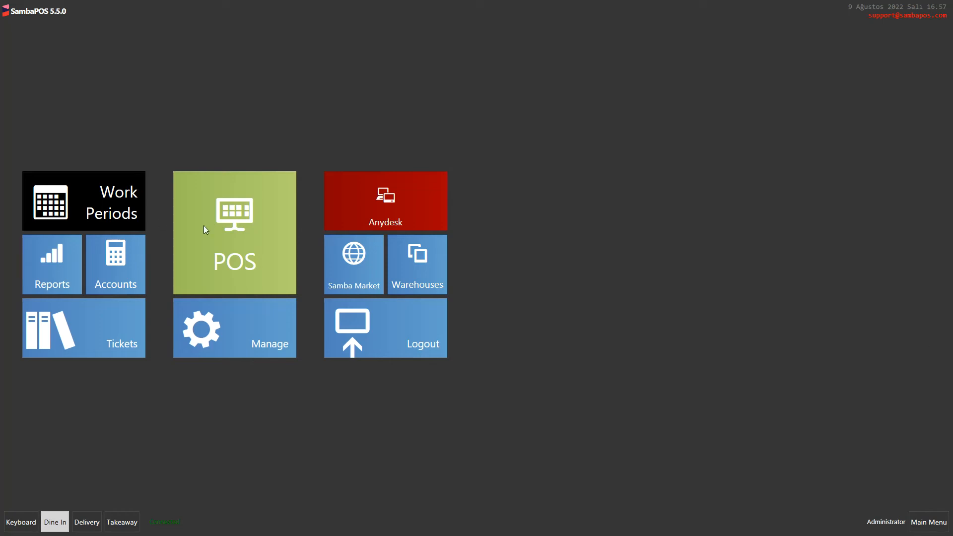
mouse_move(248, 251)
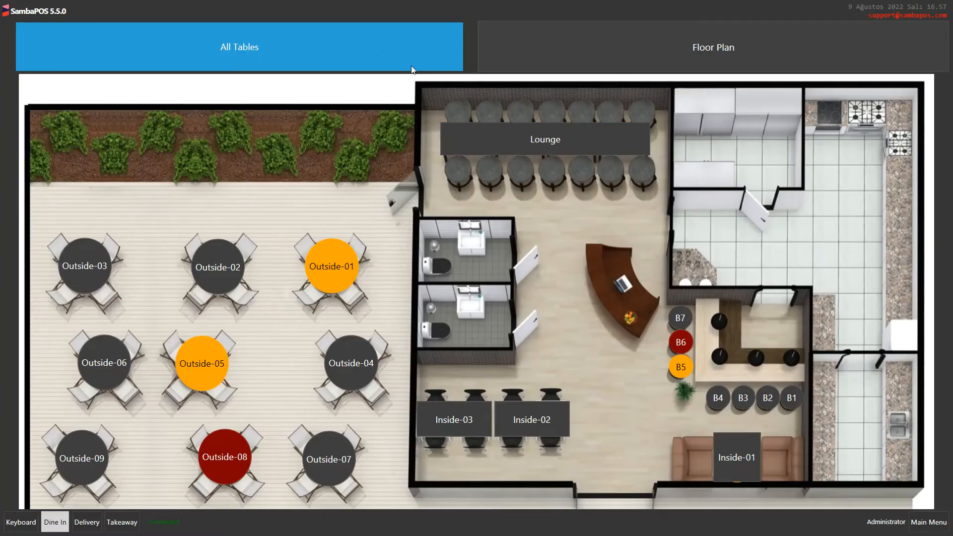
Step: Show all tables as a list, then return to the restaurant floor plan view
click(239, 47)
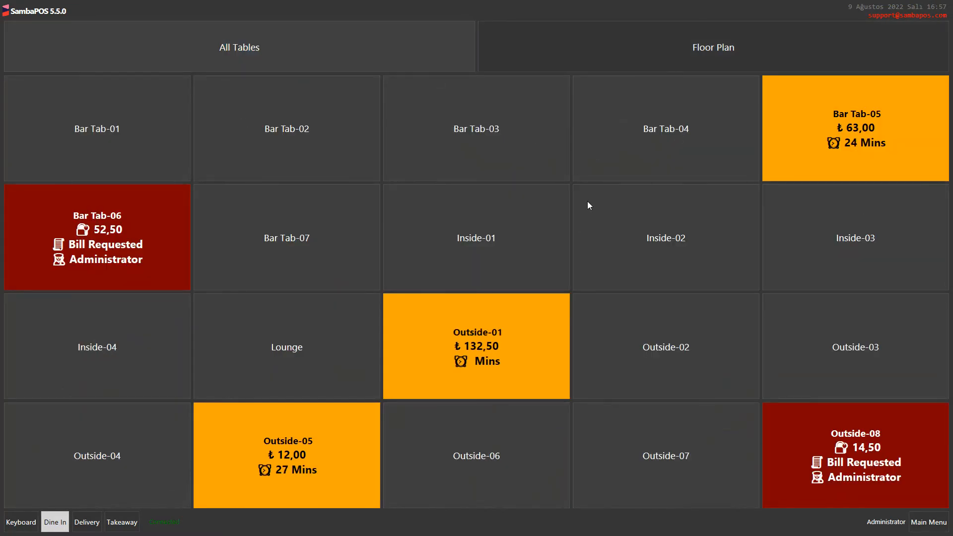
click(713, 46)
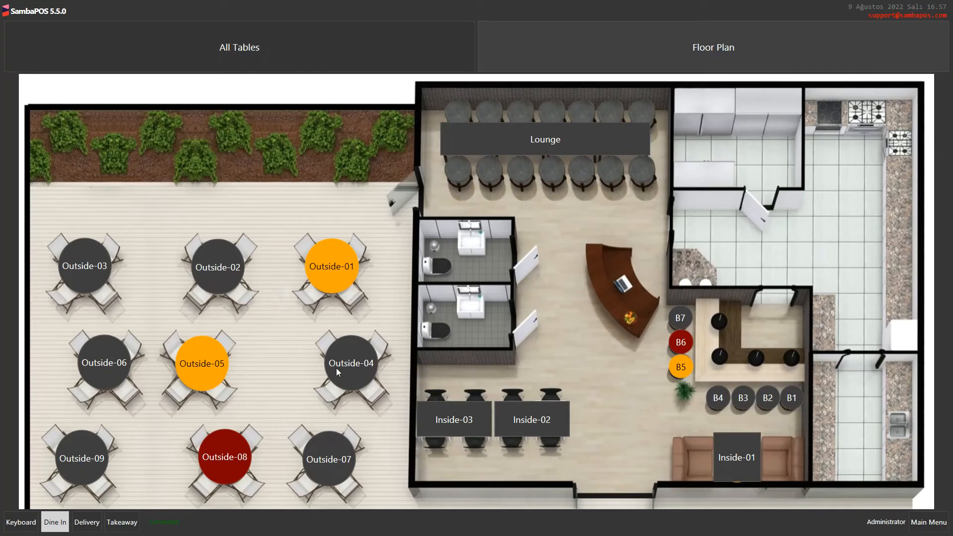
Step: Start a ticket for table Outside-04, browse Cakes, and return to the Pizza menu
click(350, 363)
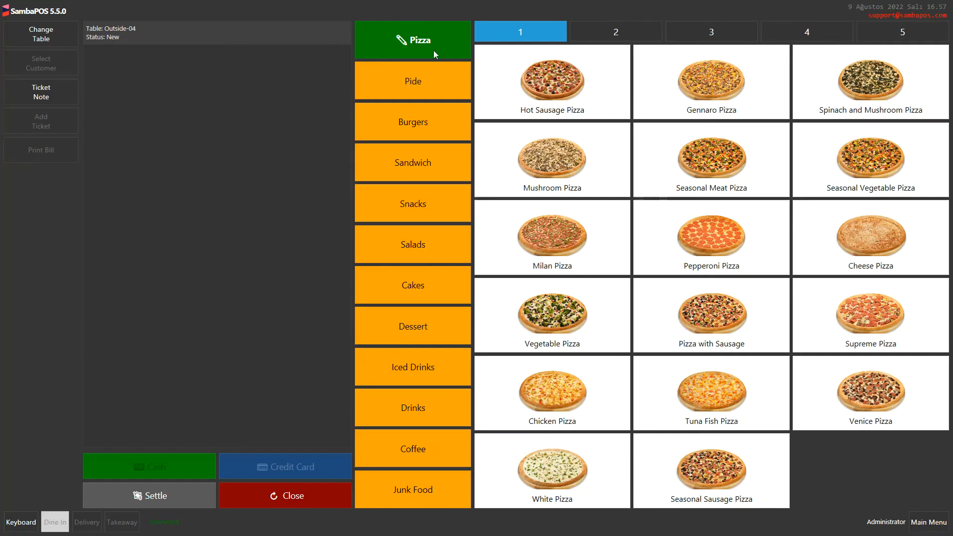
mouse_move(408, 534)
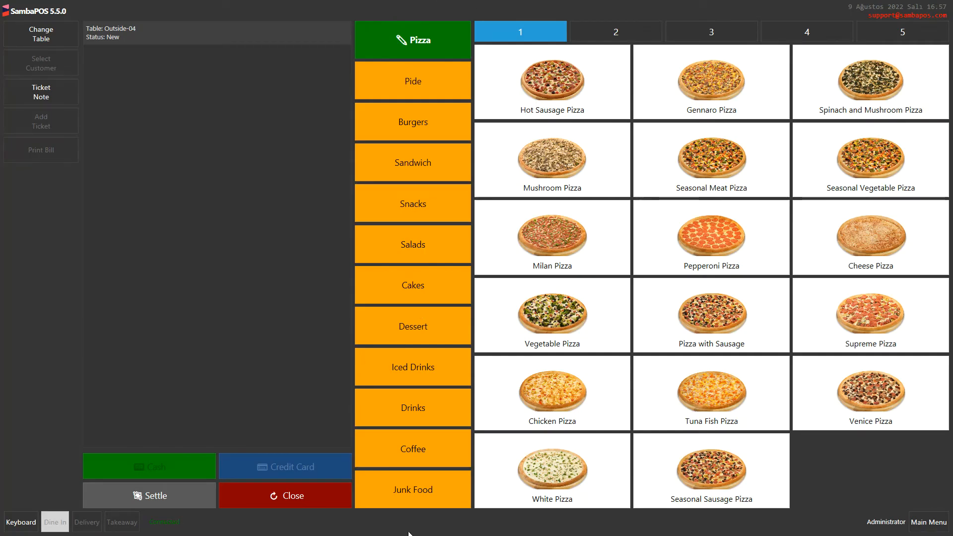
click(413, 285)
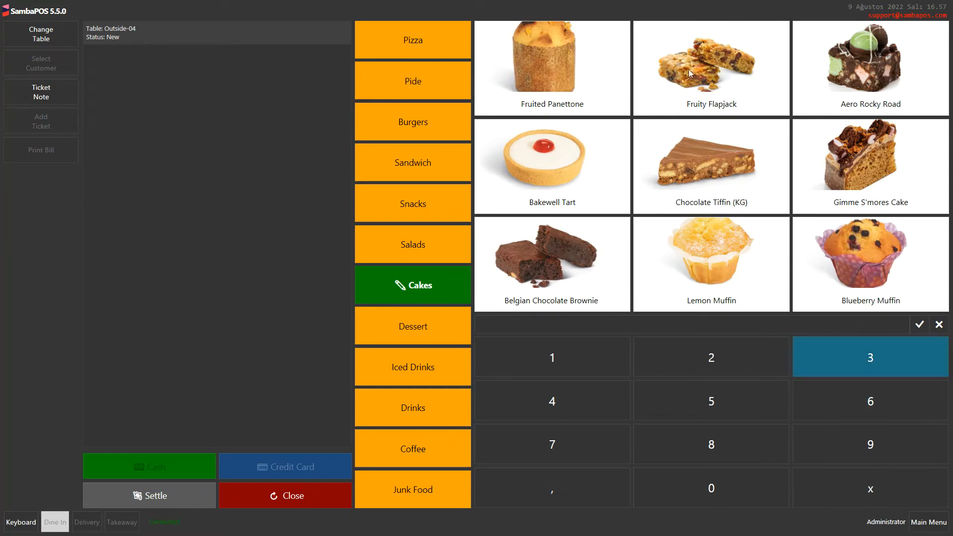
click(412, 40)
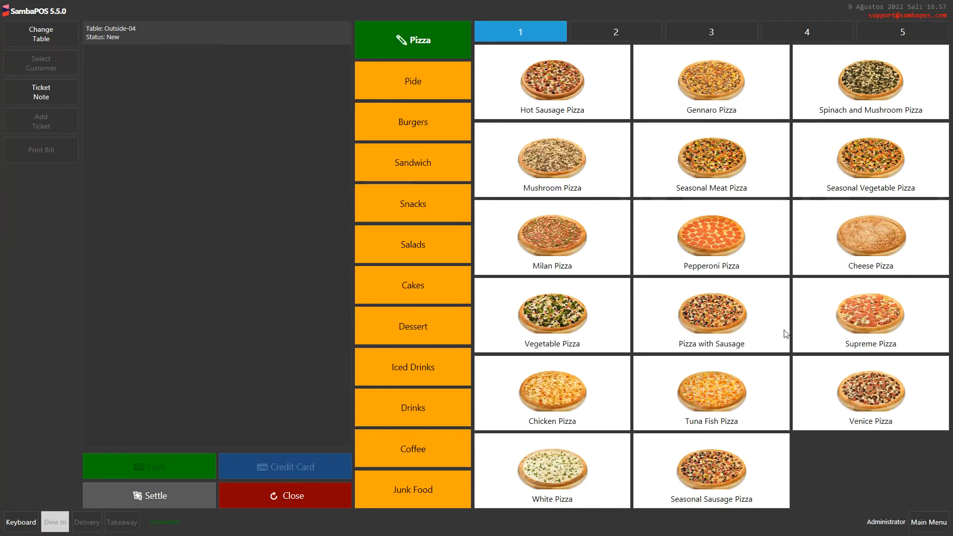
mouse_move(655, 89)
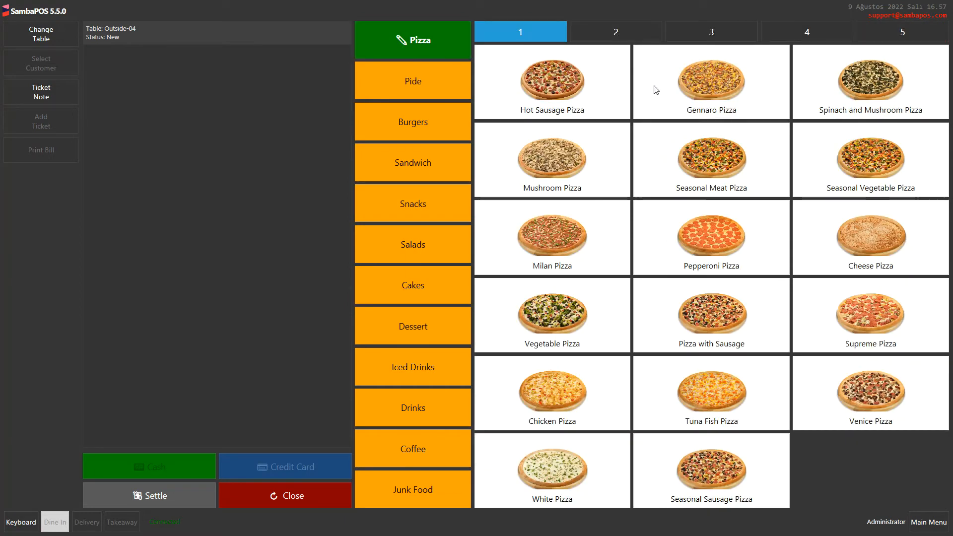
mouse_move(587, 123)
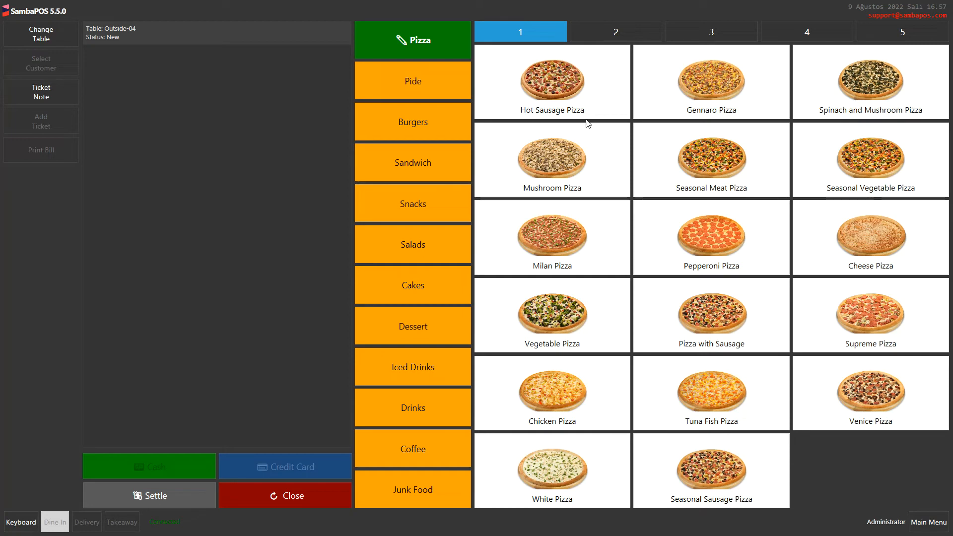
Step: Add a Medium Hot Sausage Pizza with thin dough, olive, hot sauce and ranch sauce
click(551, 81)
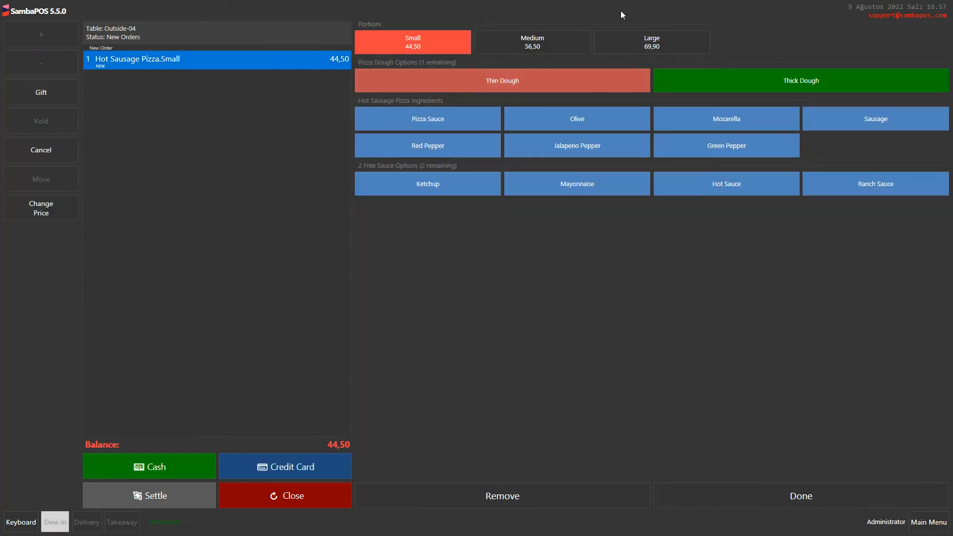
mouse_move(499, 69)
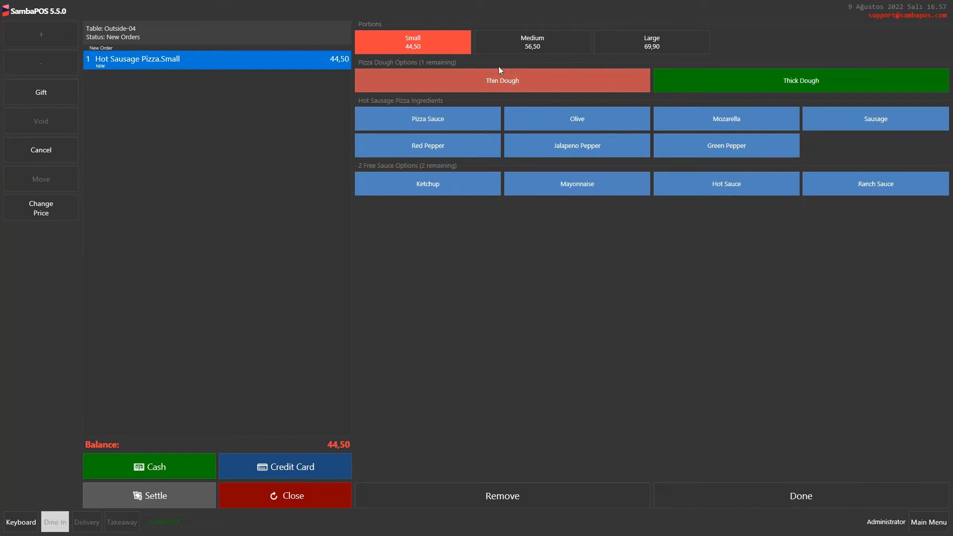
click(531, 42)
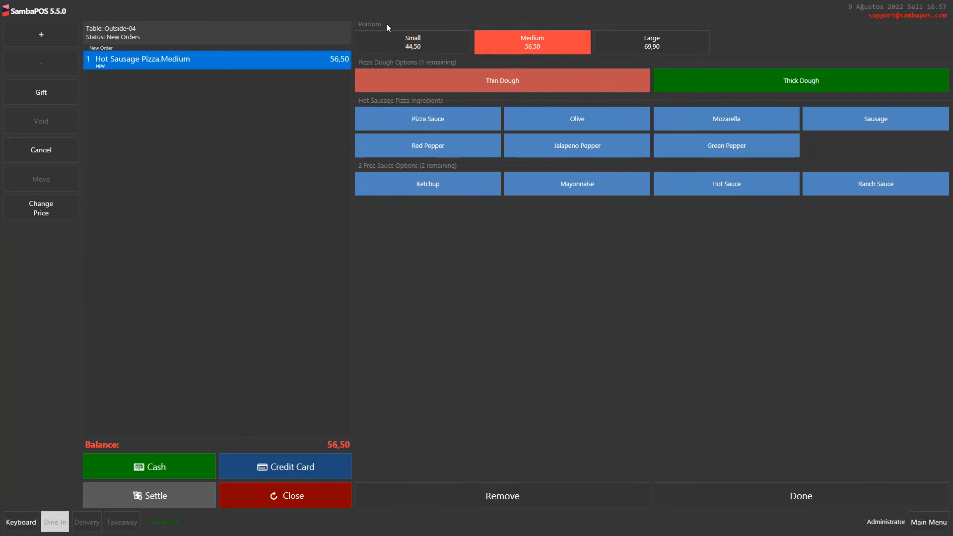
click(501, 79)
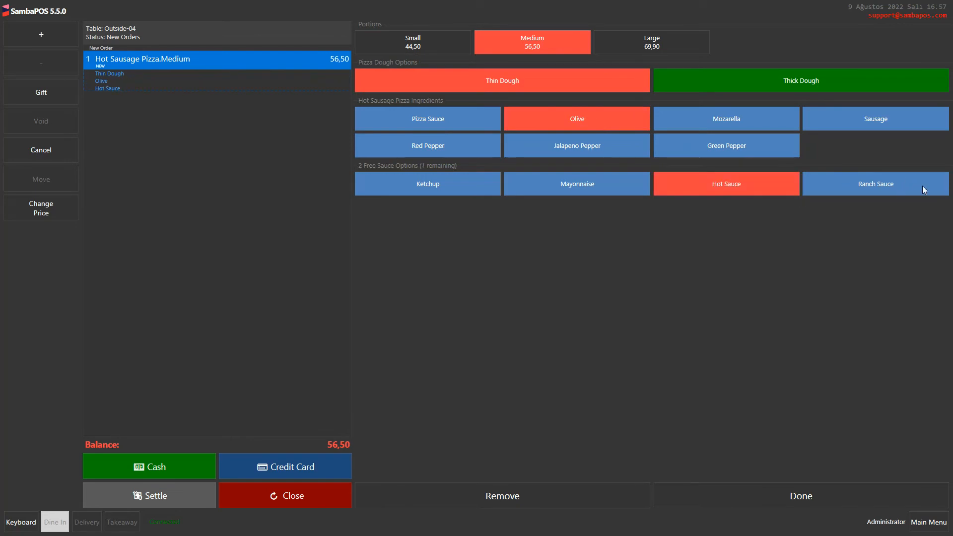
click(875, 184)
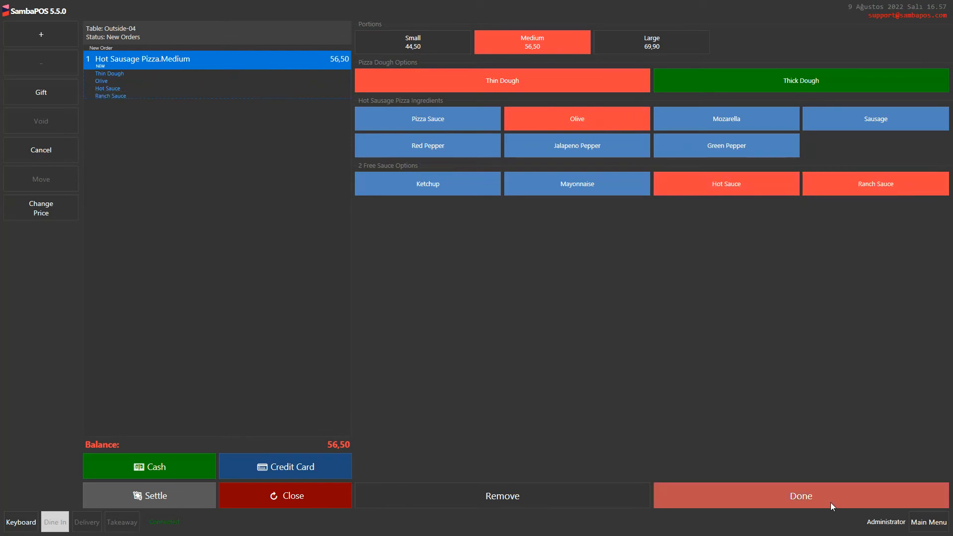
Step: Close the pizza options and add 3 Lemon Muffins from the Cakes category
click(800, 496)
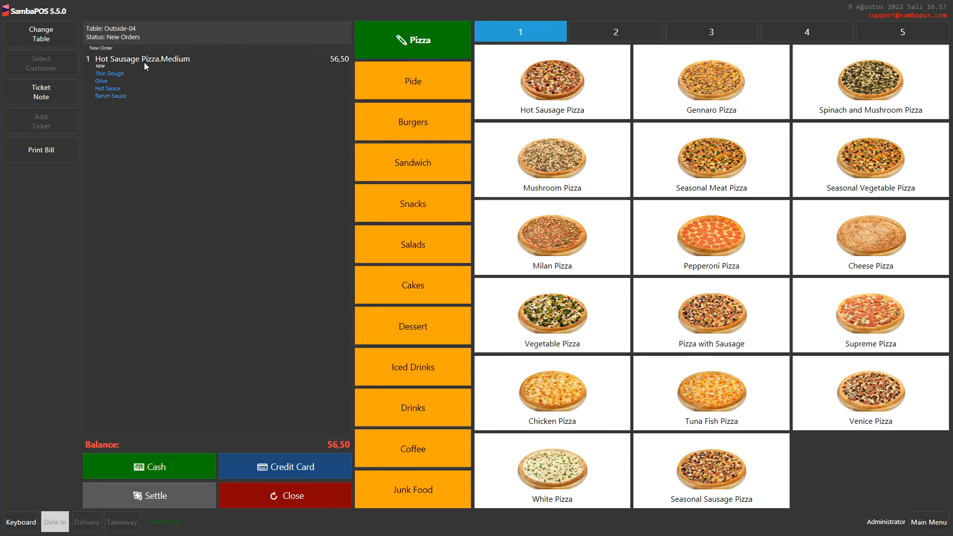
mouse_move(426, 301)
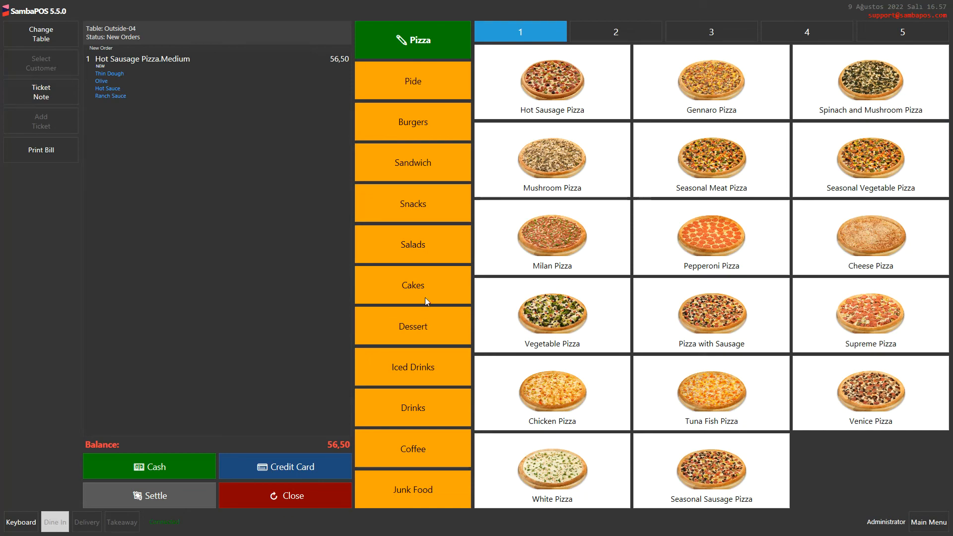
click(413, 285)
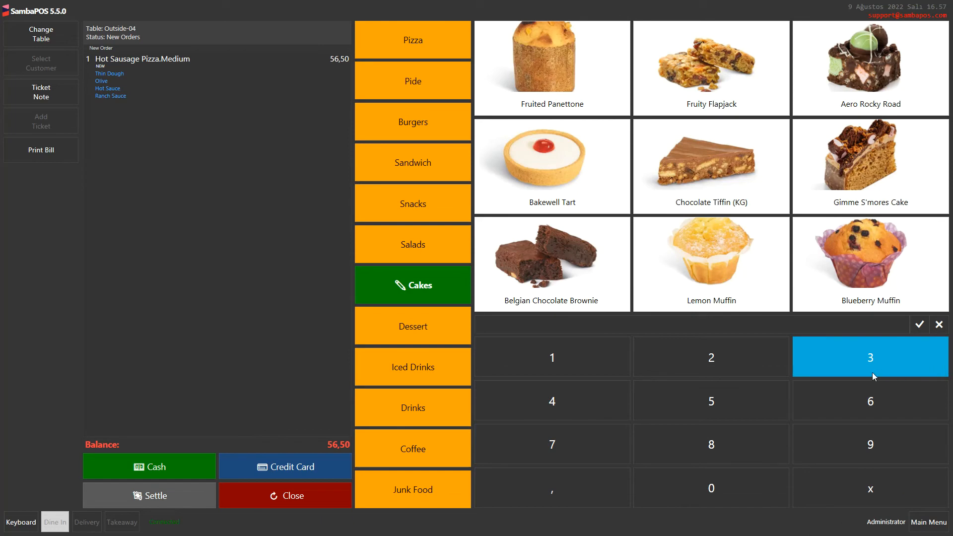
click(869, 357)
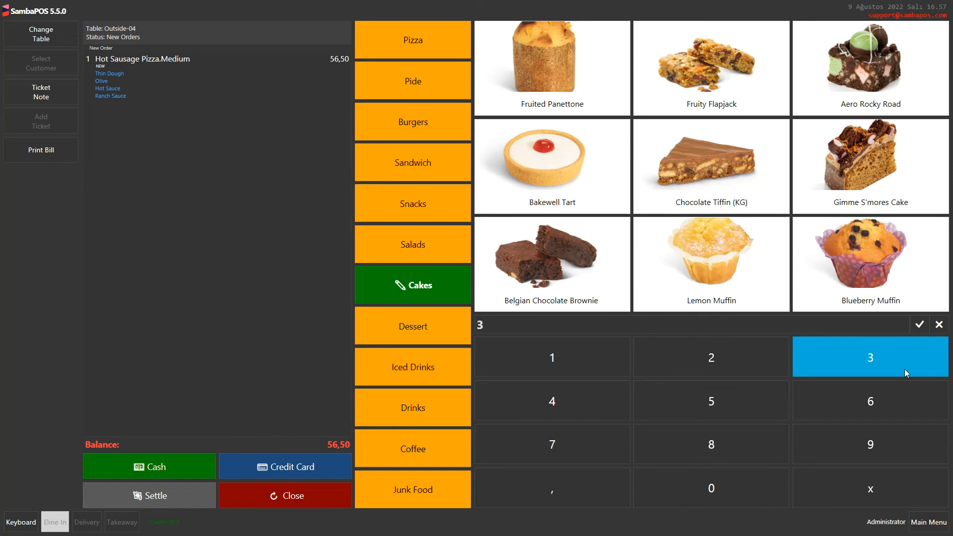
click(710, 264)
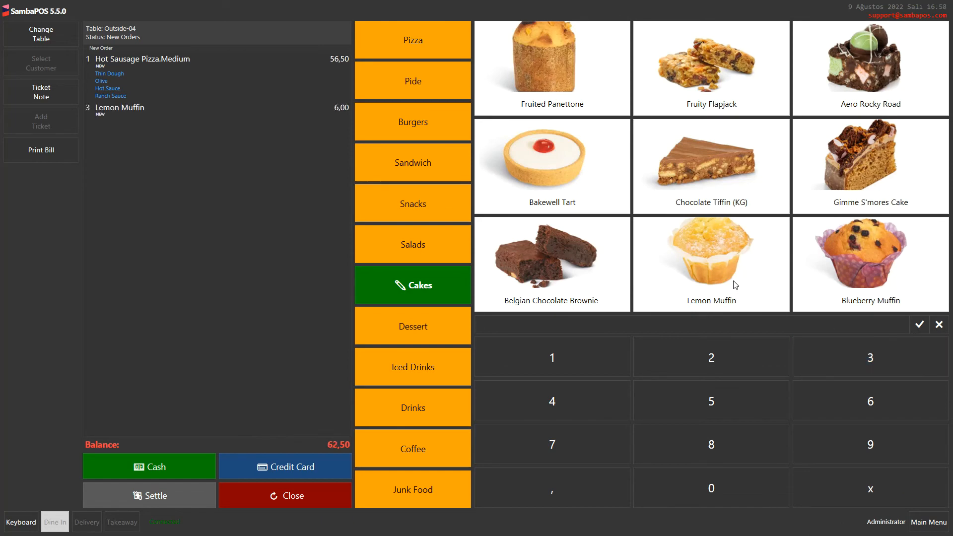
mouse_move(214, 131)
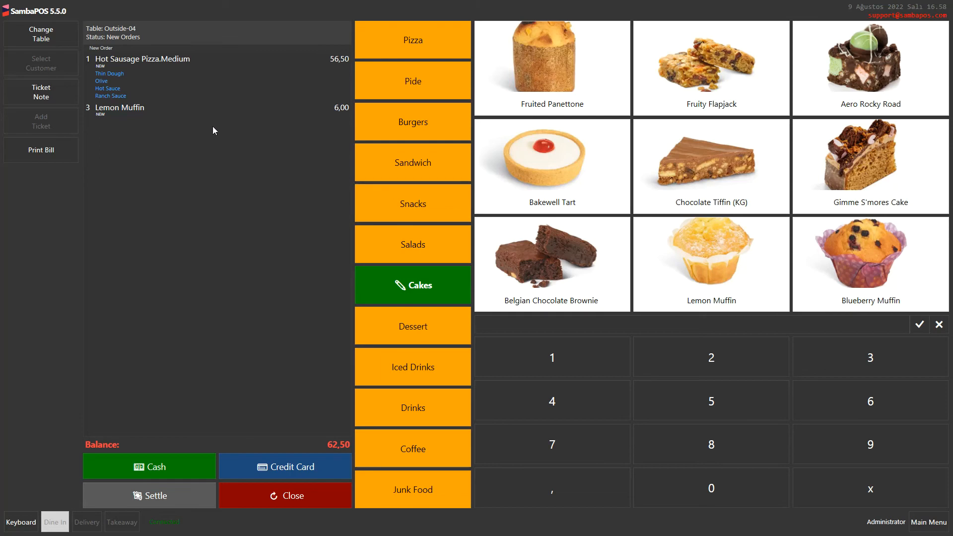
mouse_move(105, 118)
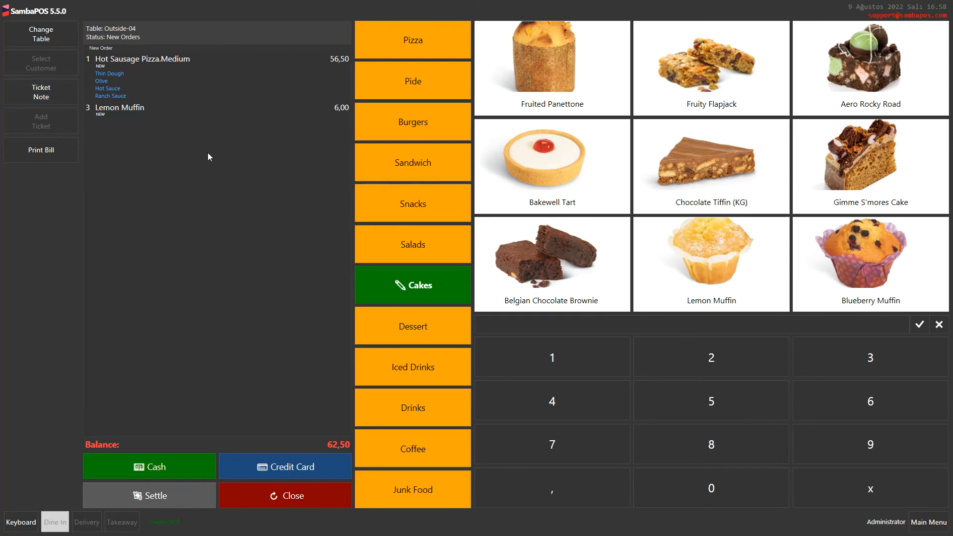
mouse_move(752, 232)
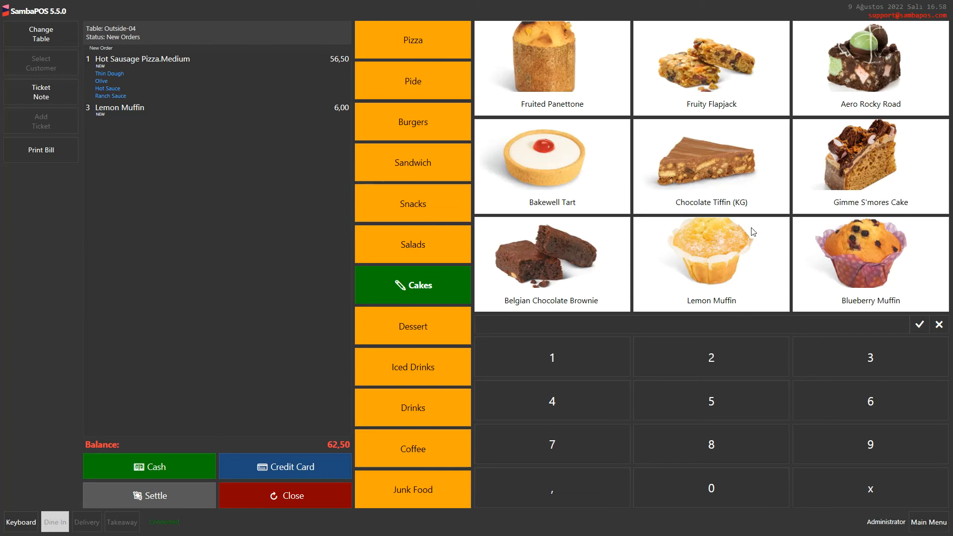
mouse_move(768, 221)
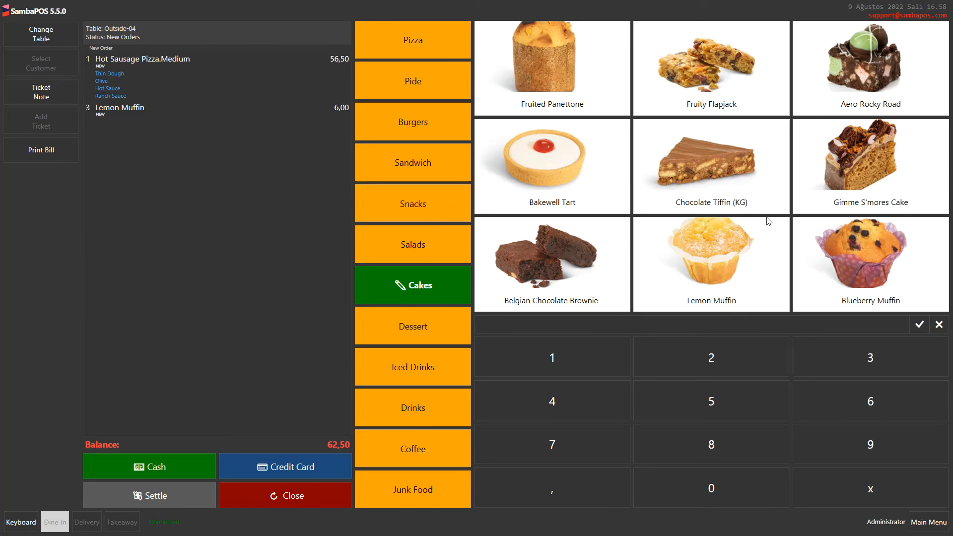
mouse_move(786, 278)
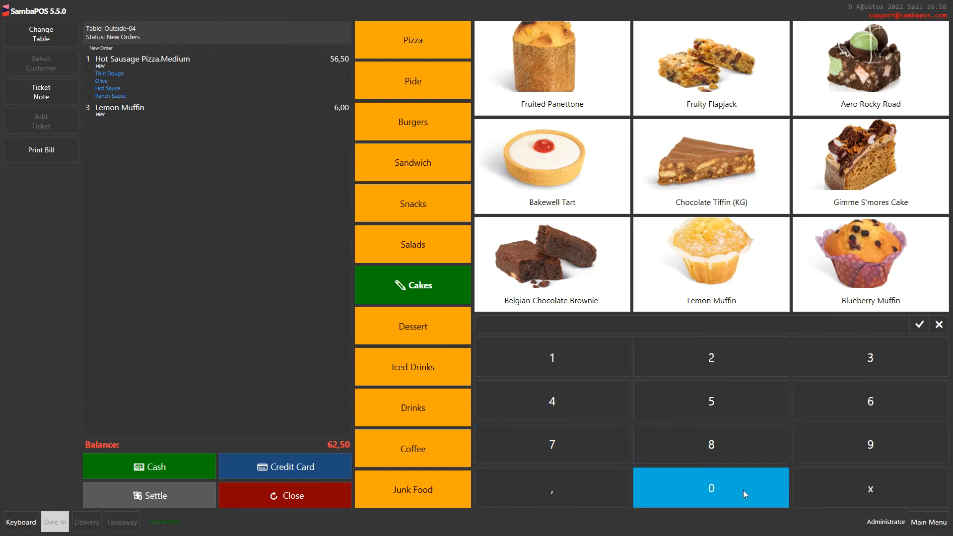
Step: Enter 0,250 on the keypad and add 0,25 kg of Chocolate Tiffin (KG)
click(711, 487)
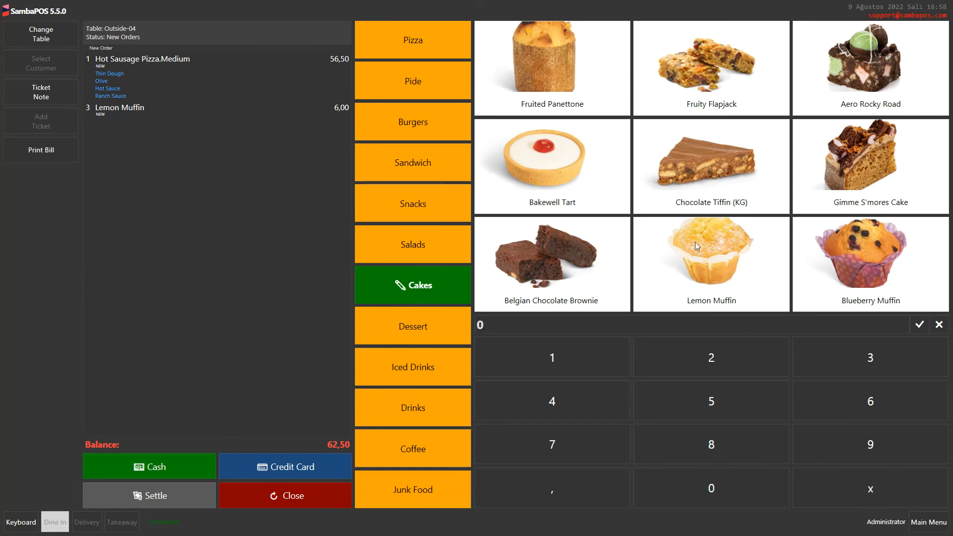
click(711, 400)
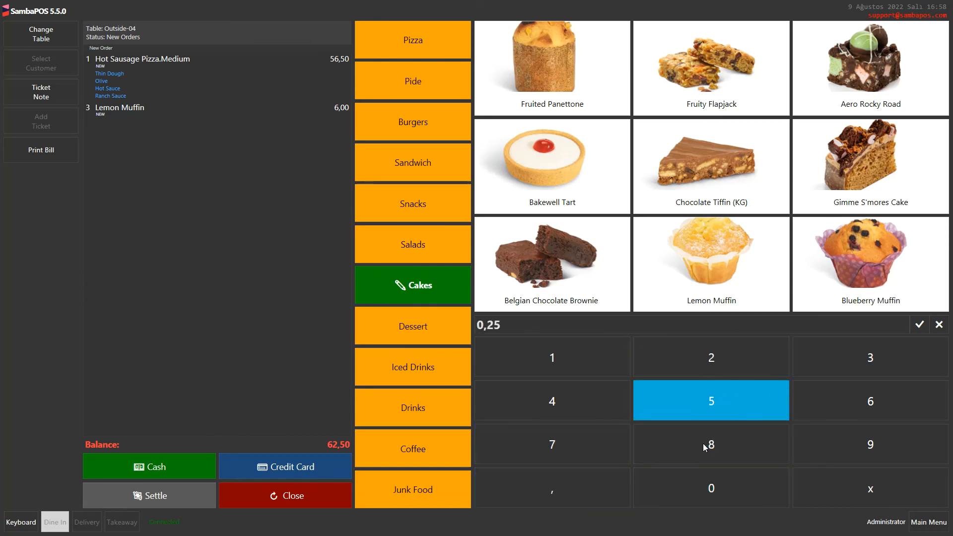
click(710, 487)
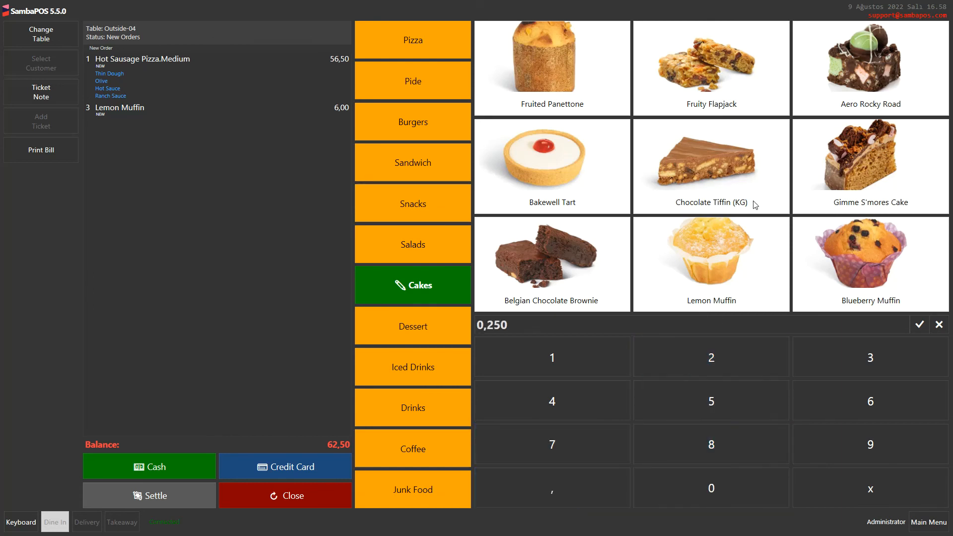
mouse_move(744, 211)
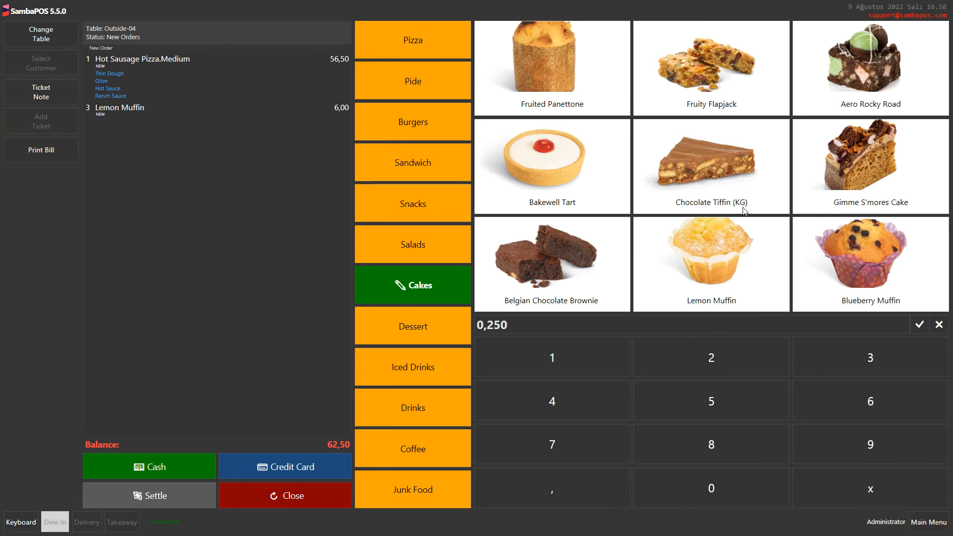
click(711, 166)
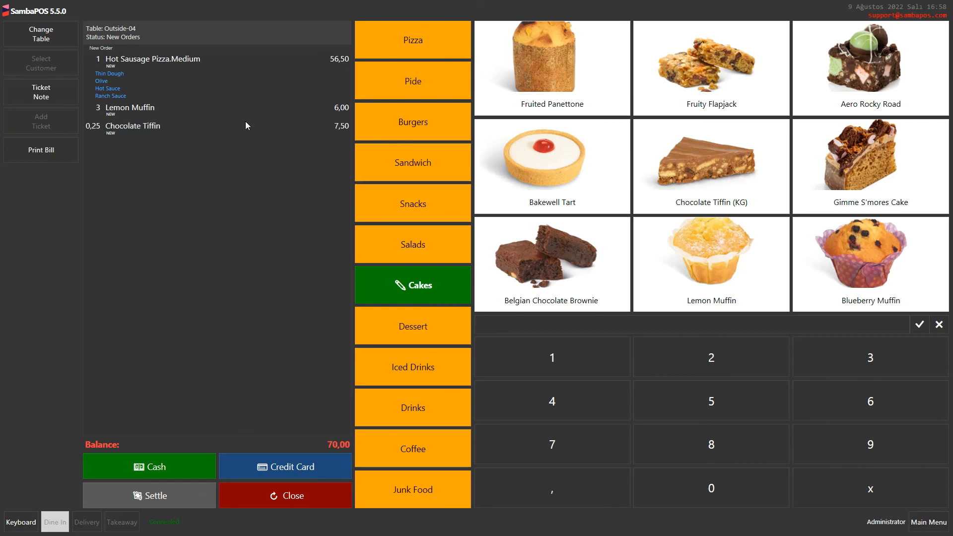
mouse_move(167, 155)
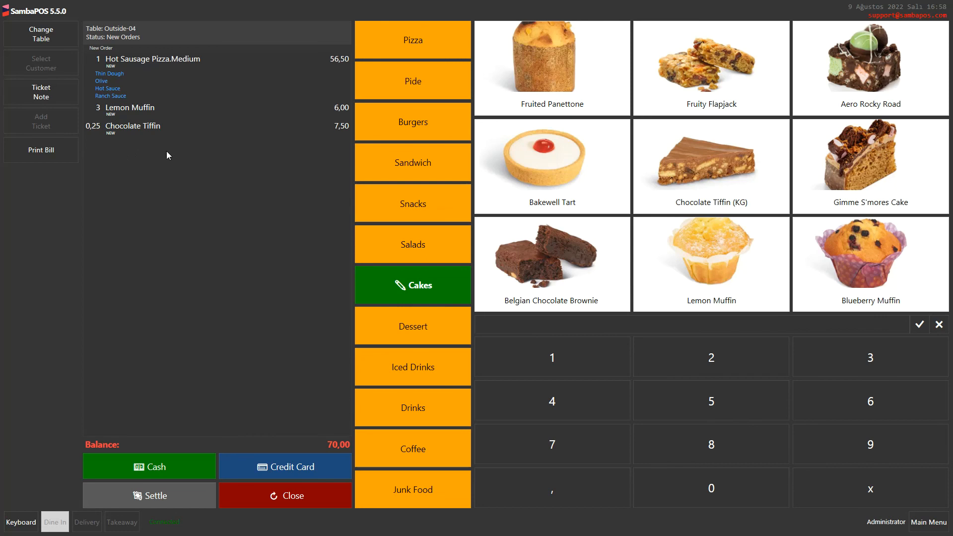
mouse_move(251, 174)
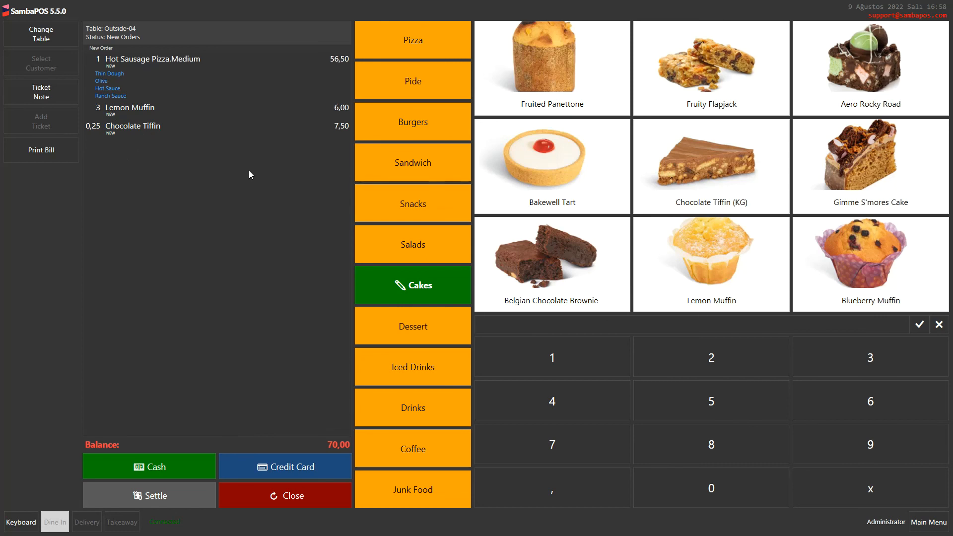